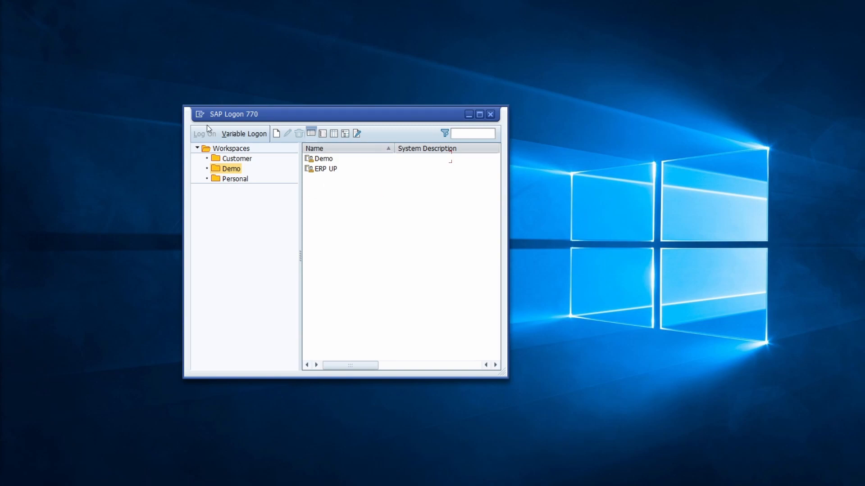
Step: Select the Demo system entry in the Demo workspace connection list
{"action": "left_click", "coordinate": [323, 159]}
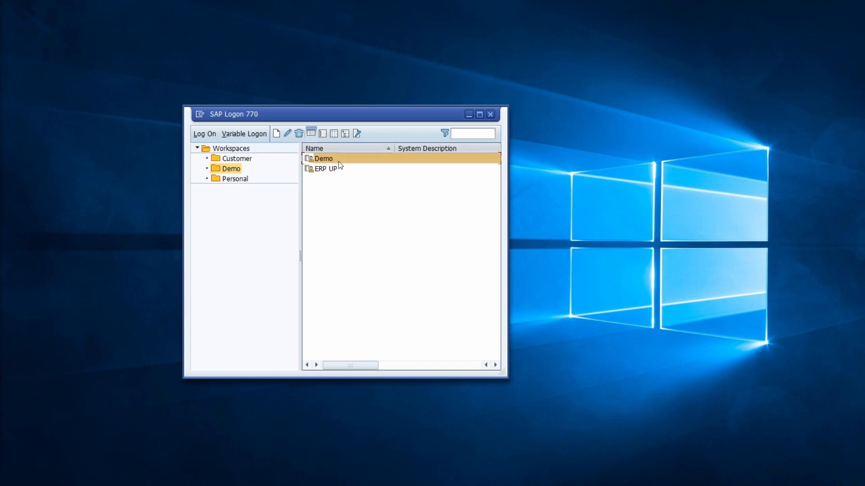
Step: Connect to the Demo system and enter user 'andreasg' on the client 400 logon screen
{"action": "double_click", "coordinate": [324, 159]}
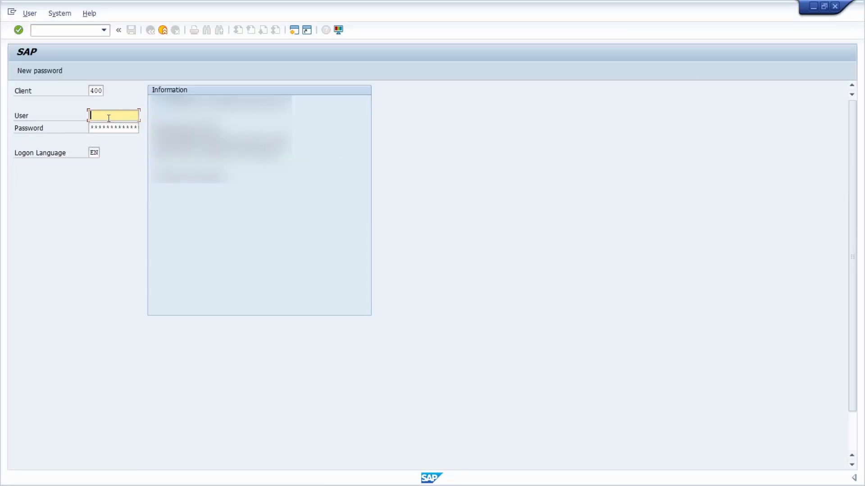
{"action": "type", "text": "andreasg"}
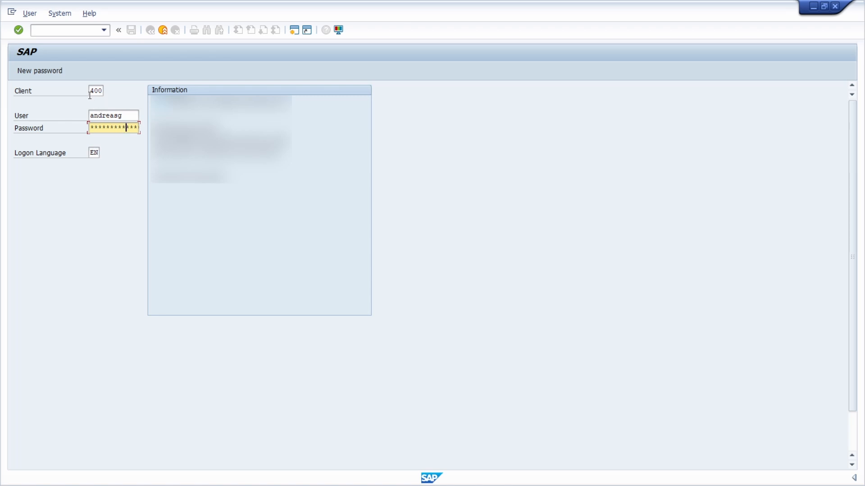
{"action": "mouse_move", "coordinate": [94, 162]}
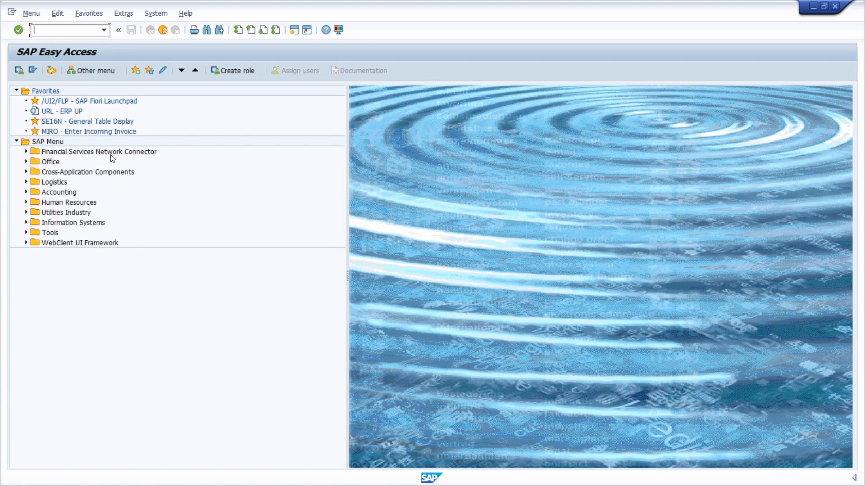
{"action": "mouse_move", "coordinate": [116, 154]}
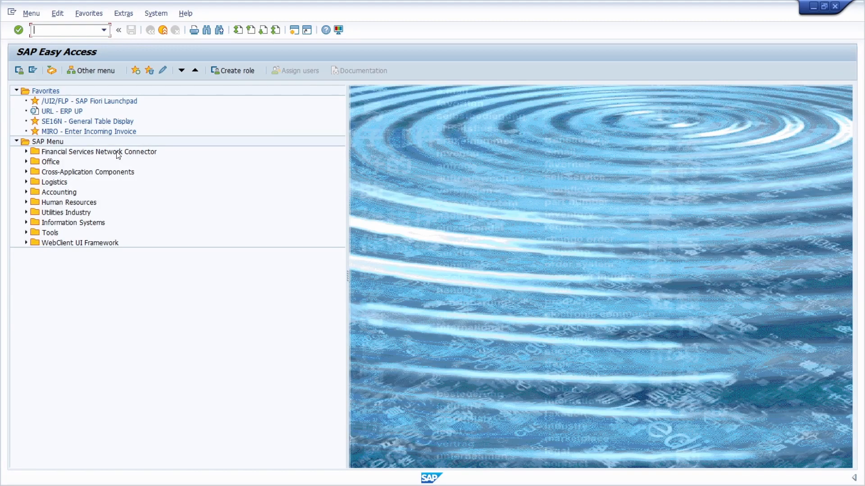
{"action": "mouse_move", "coordinate": [263, 98]}
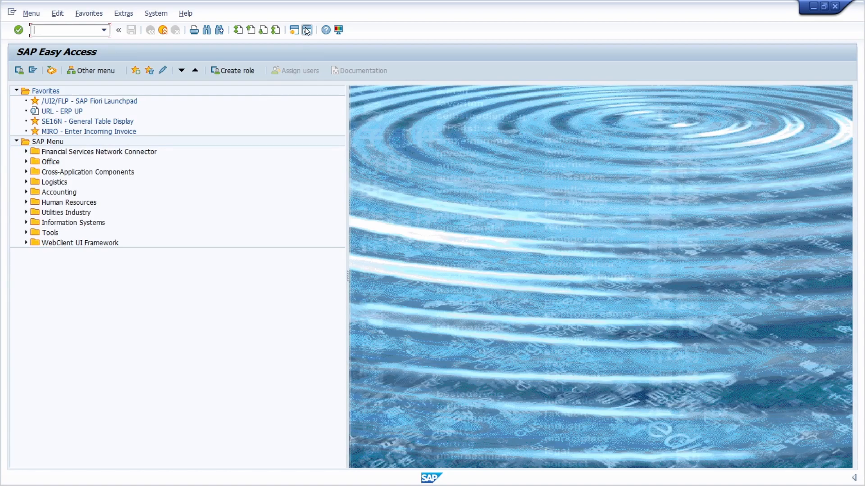
{"action": "mouse_move", "coordinate": [306, 30]}
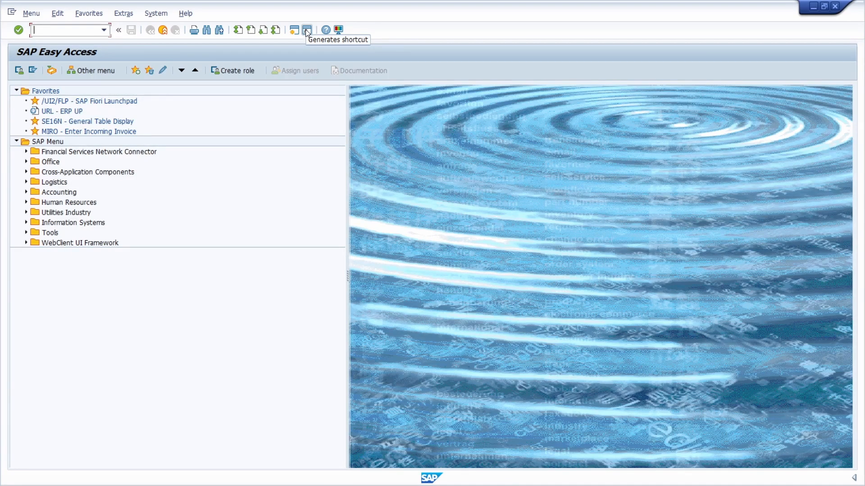
{"action": "mouse_move", "coordinate": [306, 34]}
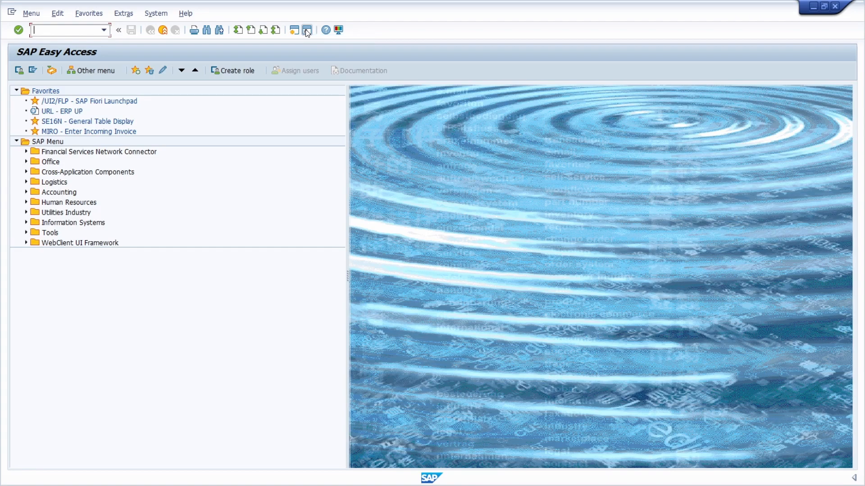
Step: Begin a new SAP shortcut and select its 'SAP Easy Access' title for review
{"action": "left_click", "coordinate": [306, 30]}
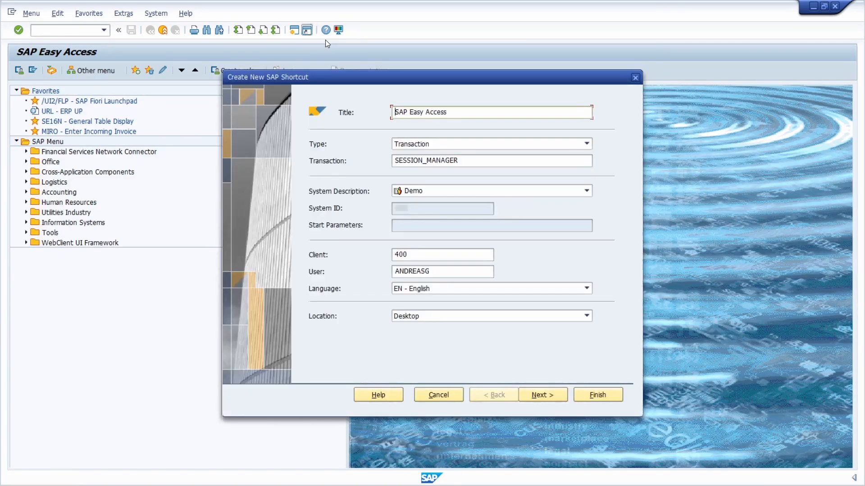
{"action": "mouse_move", "coordinate": [294, 172]}
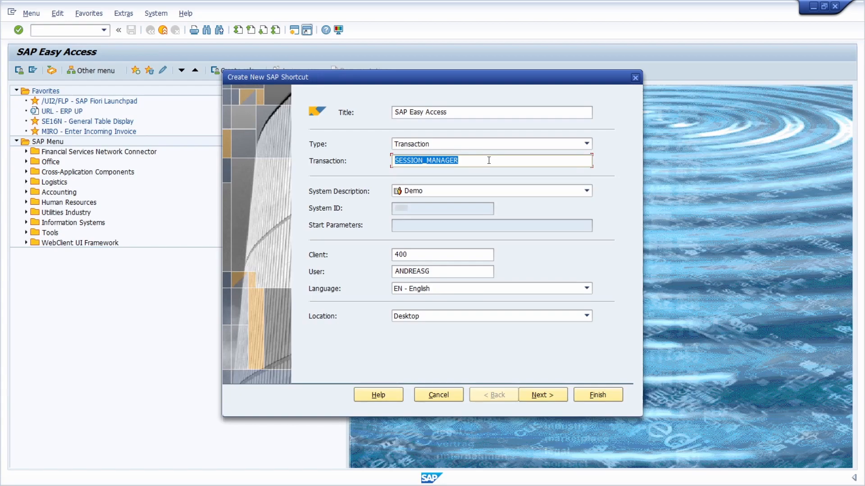
{"action": "mouse_move", "coordinate": [115, 225]}
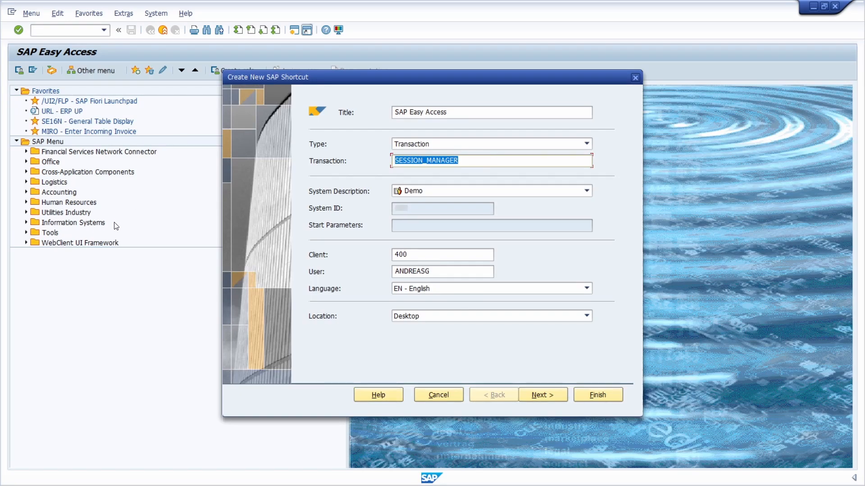
{"action": "mouse_move", "coordinate": [127, 175]}
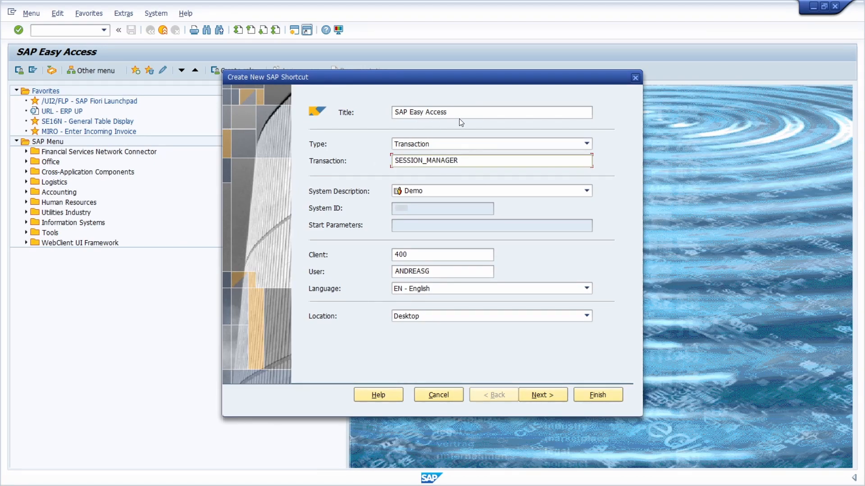
{"action": "triple_click", "coordinate": [491, 112]}
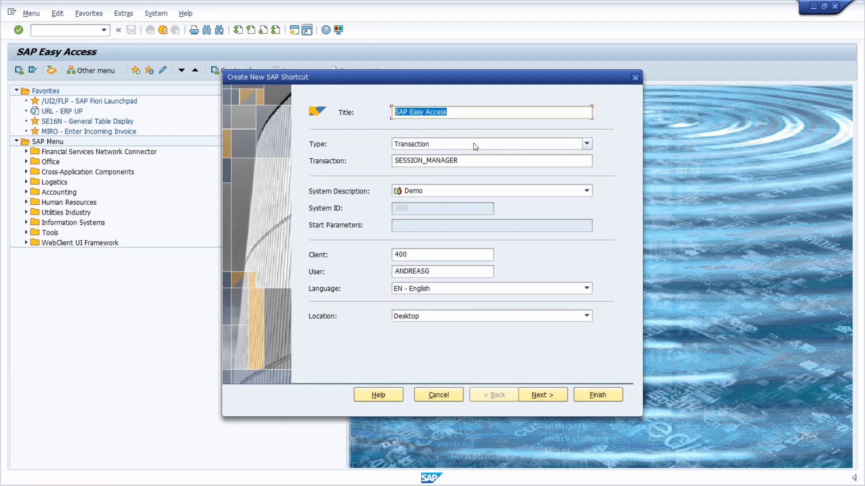
{"action": "left_click", "coordinate": [586, 144]}
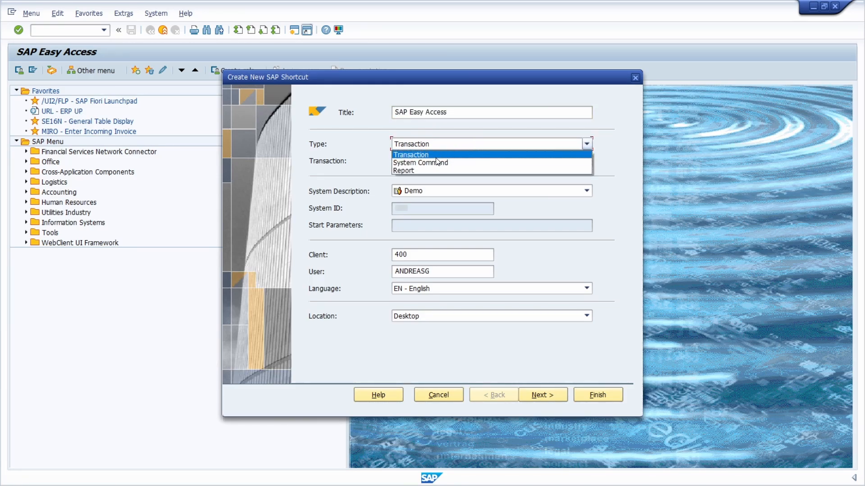
{"action": "mouse_move", "coordinate": [436, 162]}
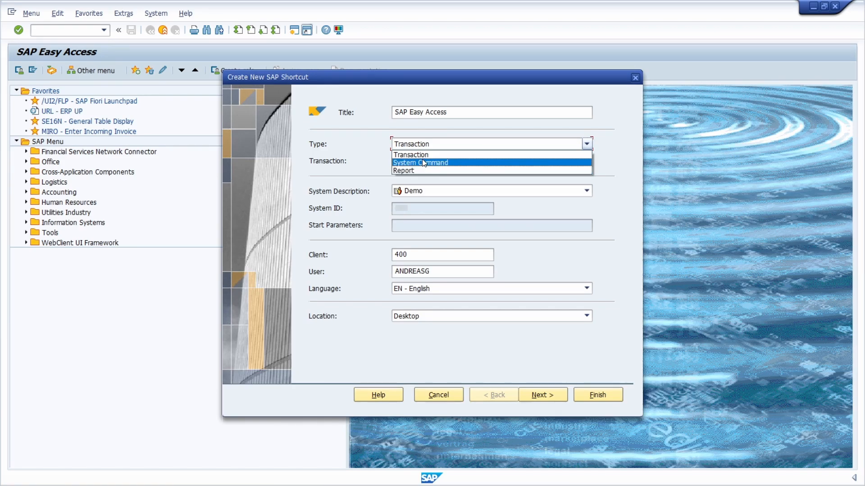
{"action": "mouse_move", "coordinate": [424, 155]}
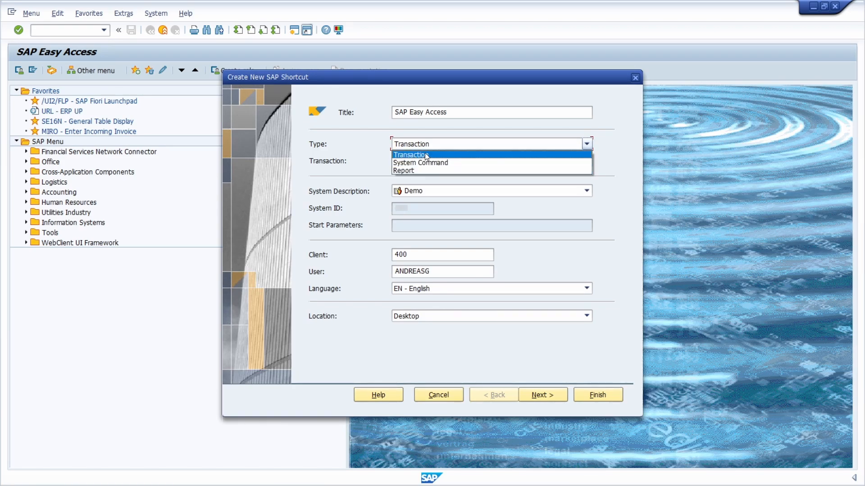
{"action": "left_click", "coordinate": [410, 154]}
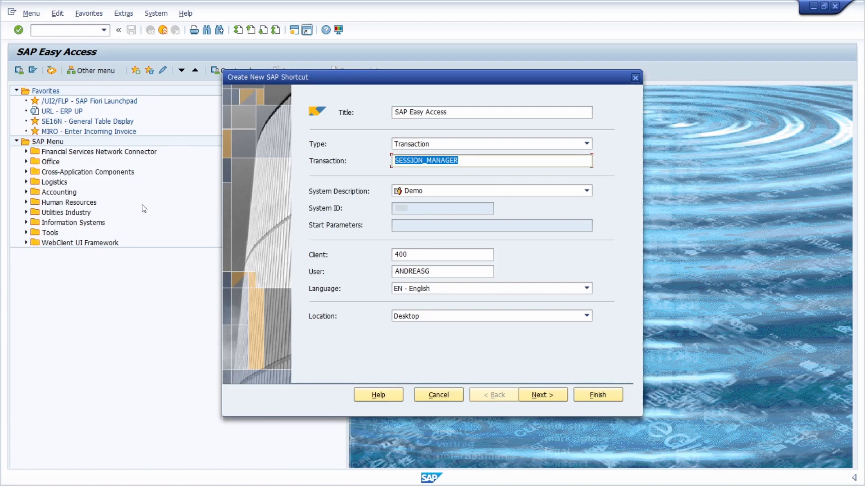
{"action": "mouse_move", "coordinate": [342, 191]}
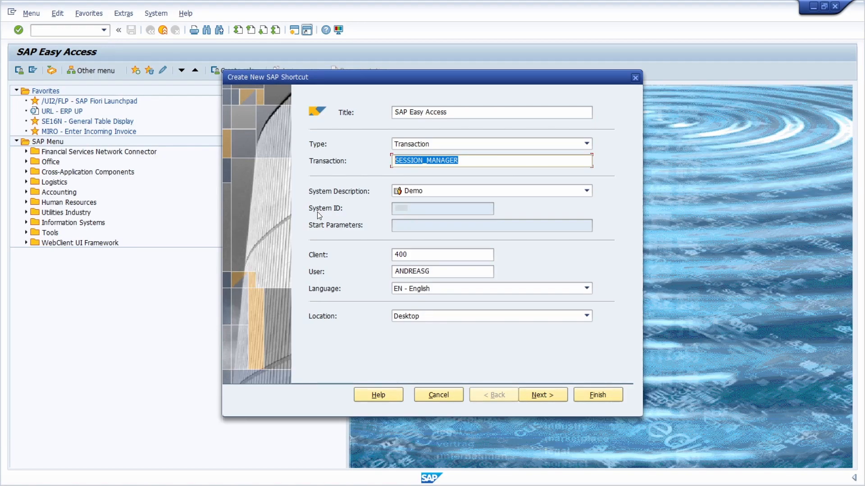
{"action": "mouse_move", "coordinate": [470, 156]}
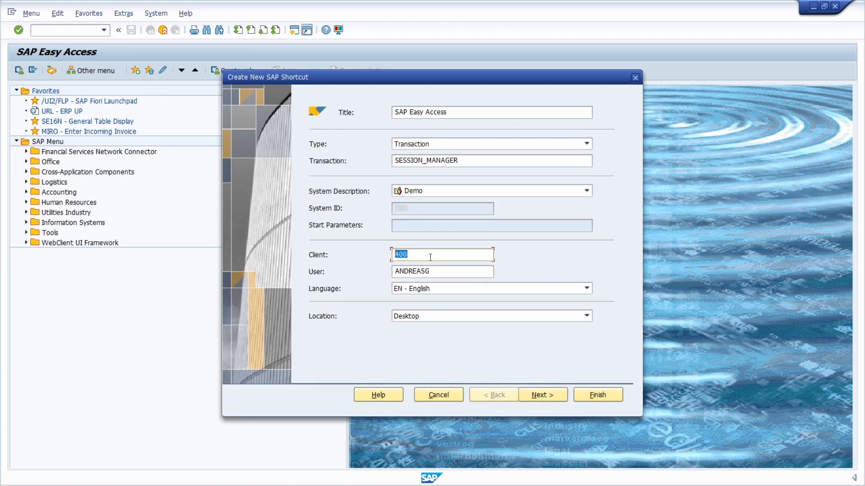
{"action": "mouse_move", "coordinate": [424, 293]}
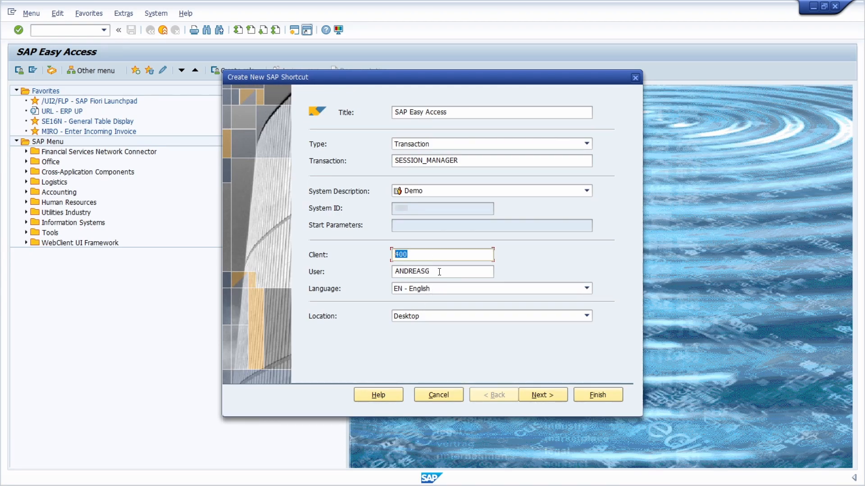
Step: Confirm the shortcut's user field, finish it, and minimize SAP GUI to show the desktop
{"action": "left_click", "coordinate": [442, 272]}
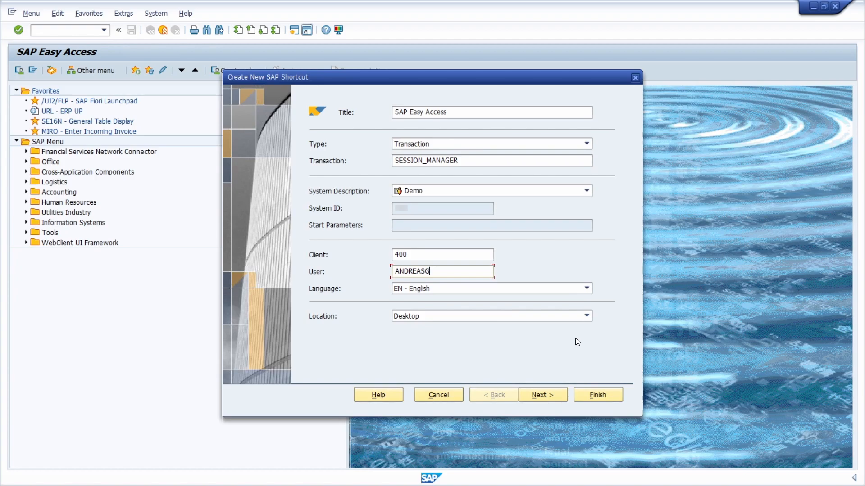
{"action": "mouse_move", "coordinate": [604, 370]}
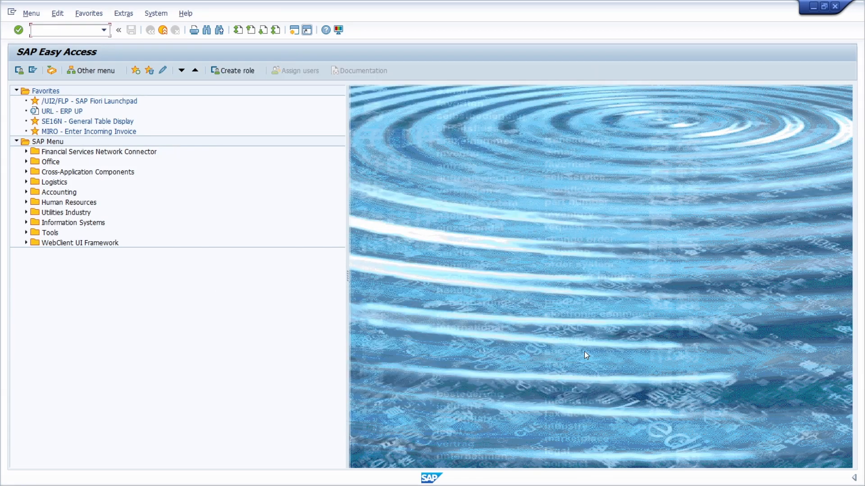
{"action": "mouse_move", "coordinate": [261, 339]}
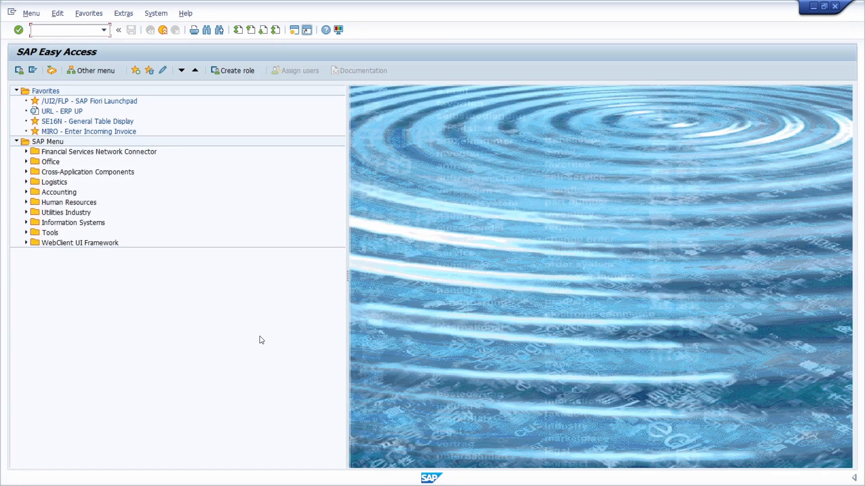
{"action": "left_click", "coordinate": [836, 7]}
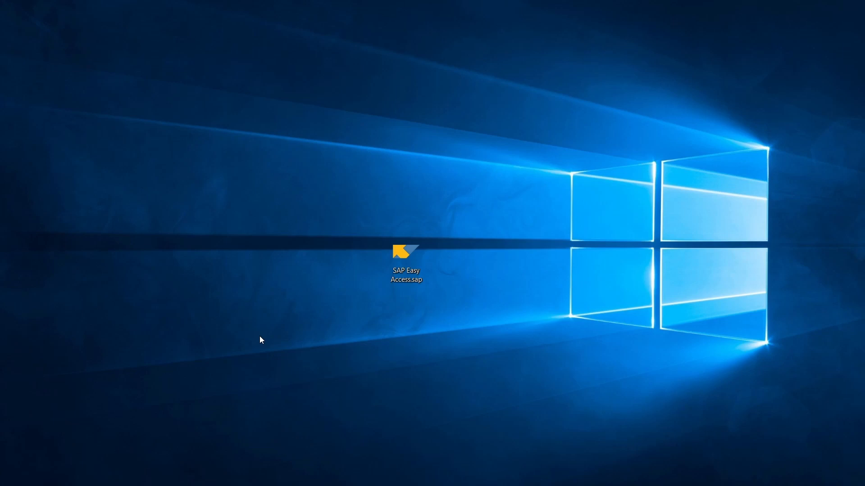
{"action": "mouse_move", "coordinate": [518, 305]}
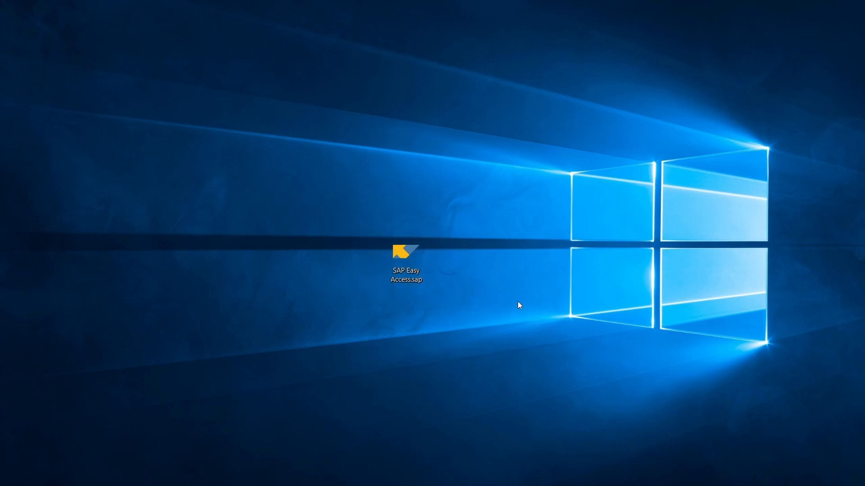
Step: Launch the new SAP Easy Access.sap shortcut from the desktop
{"action": "left_click", "coordinate": [407, 257]}
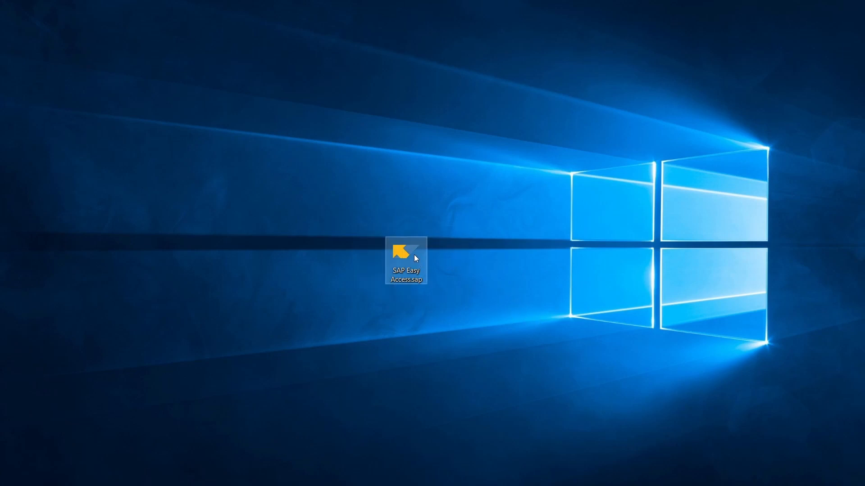
{"action": "double_click", "coordinate": [406, 253]}
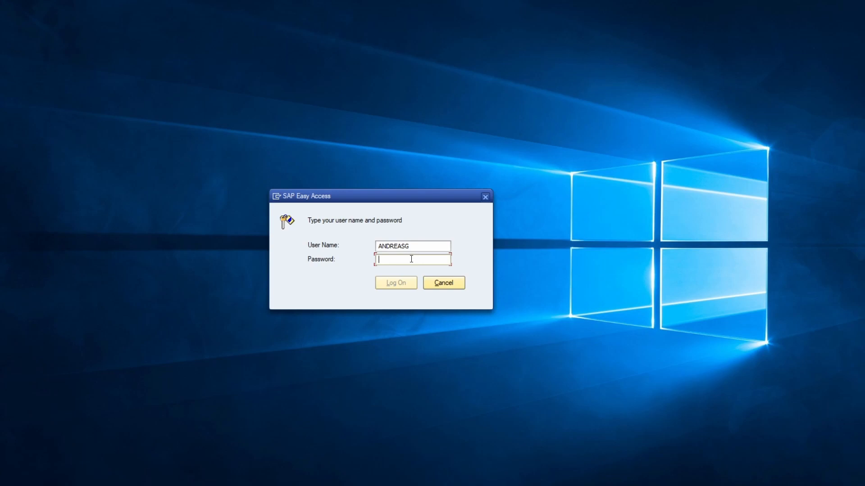
{"action": "mouse_move", "coordinate": [397, 259]}
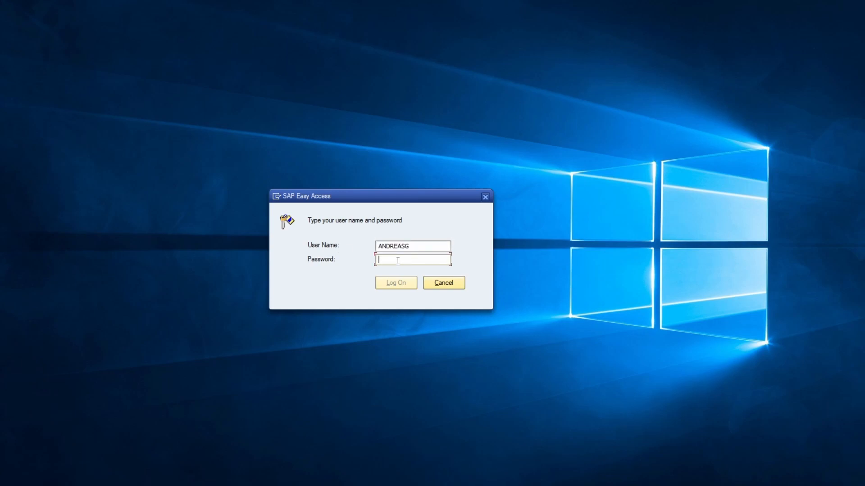
Step: Log on through the shortcut with the password and land in SAP Easy Access
{"action": "type", "text": "password"}
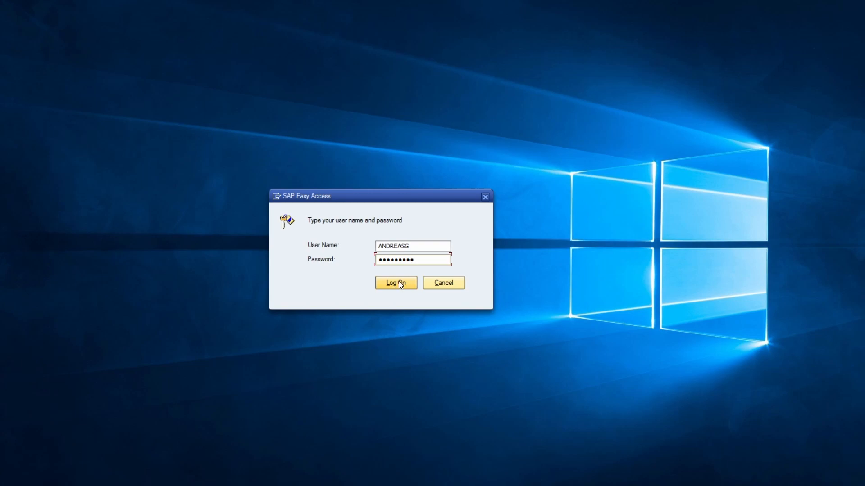
{"action": "left_click", "coordinate": [395, 281]}
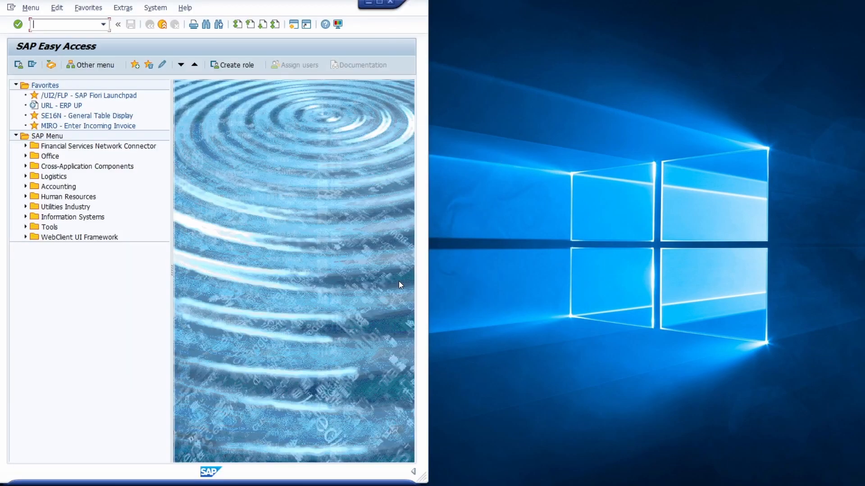
{"action": "mouse_move", "coordinate": [106, 356]}
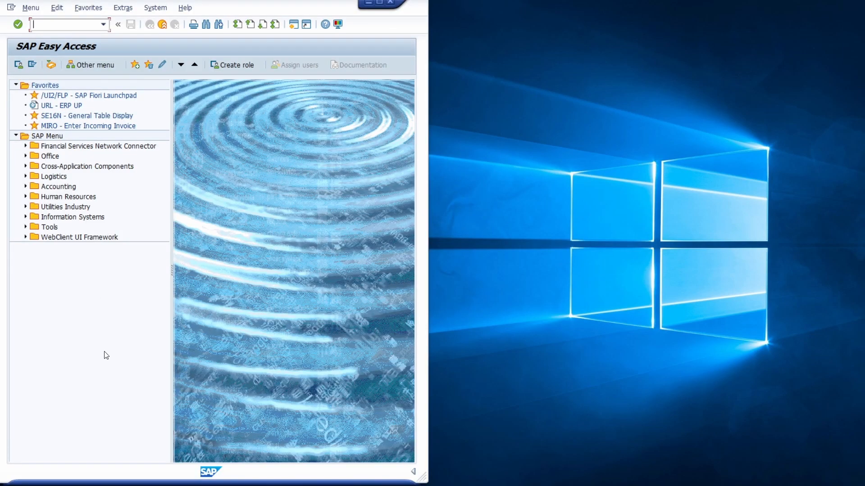